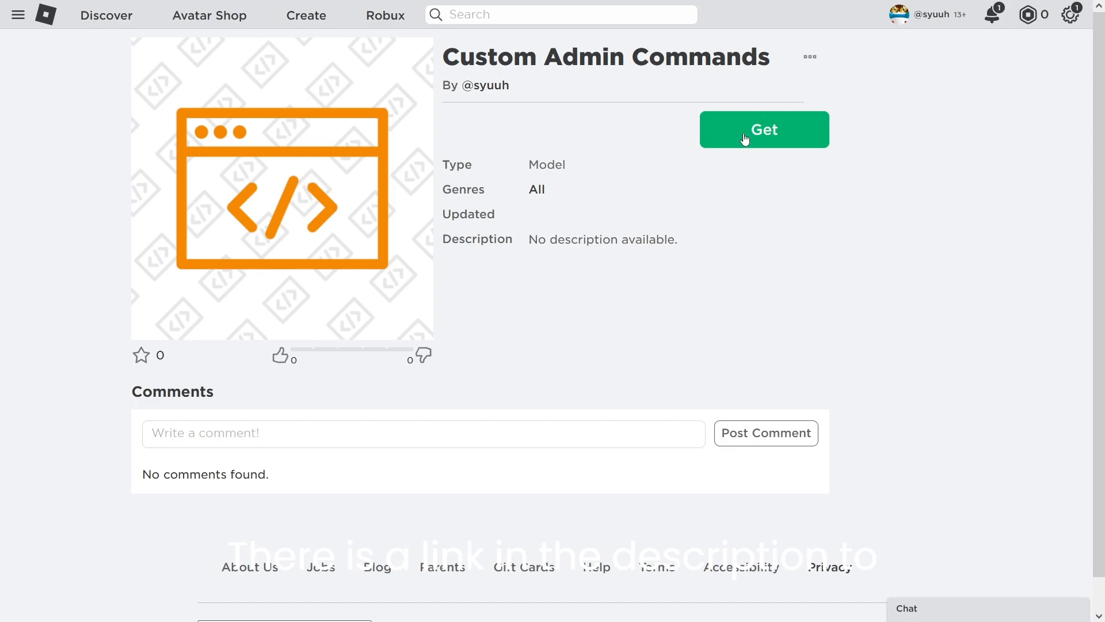
# Step: Get the free Custom Admin Commands model via Get and Get Now
pyautogui.click(764, 129)
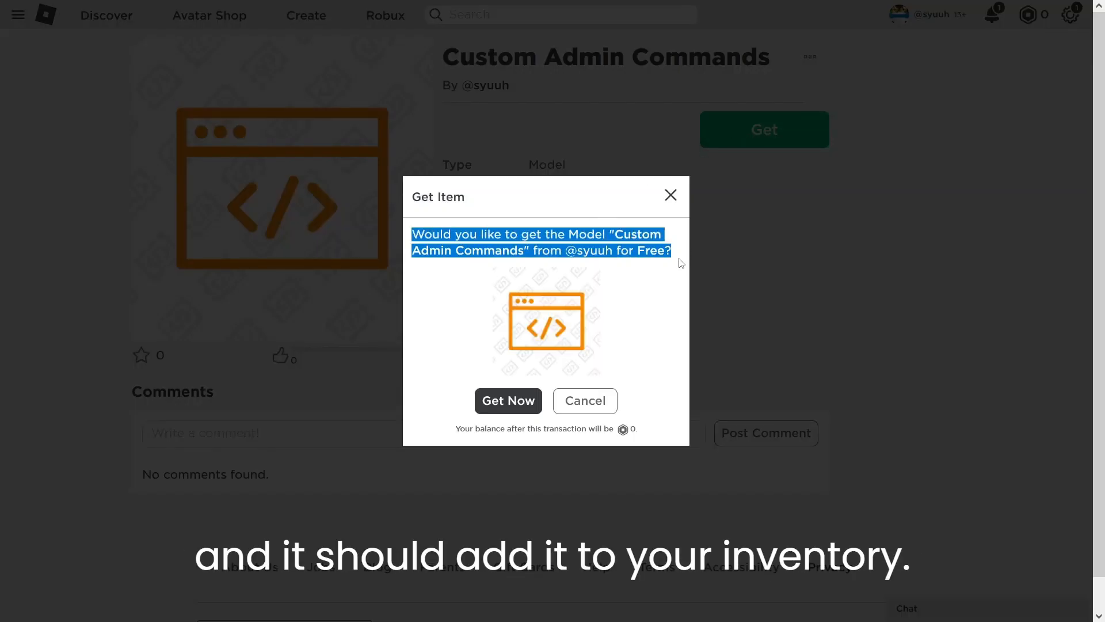
pyautogui.click(508, 401)
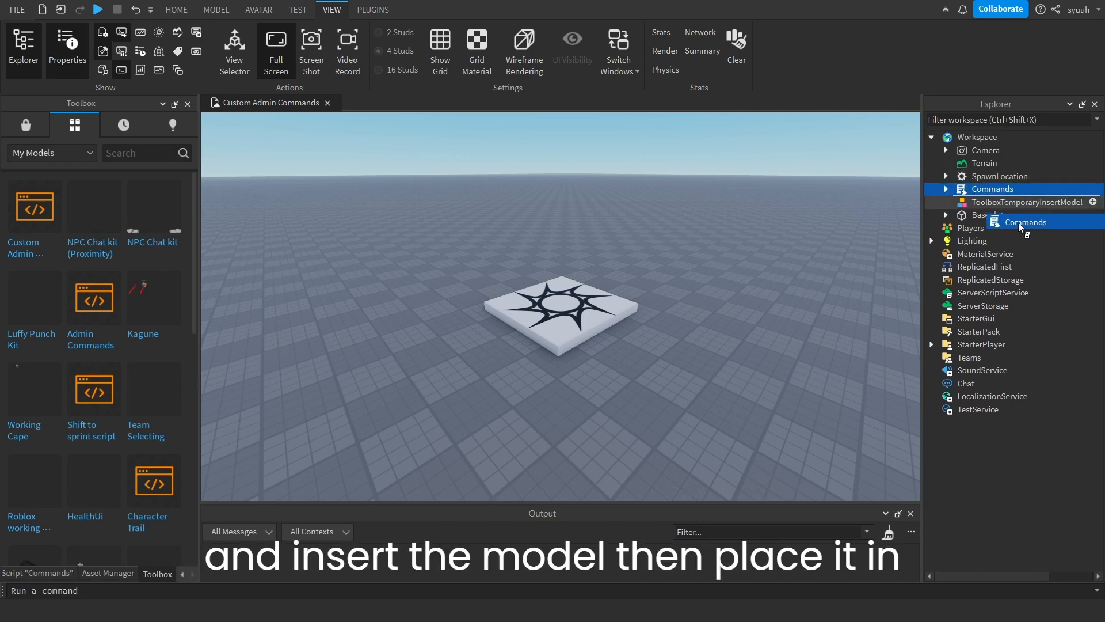
# Step: Move Commands into ServerScriptService and open its script showing the admins list
pyautogui.moveTo(1021, 222); pyautogui.dragTo(992, 292)
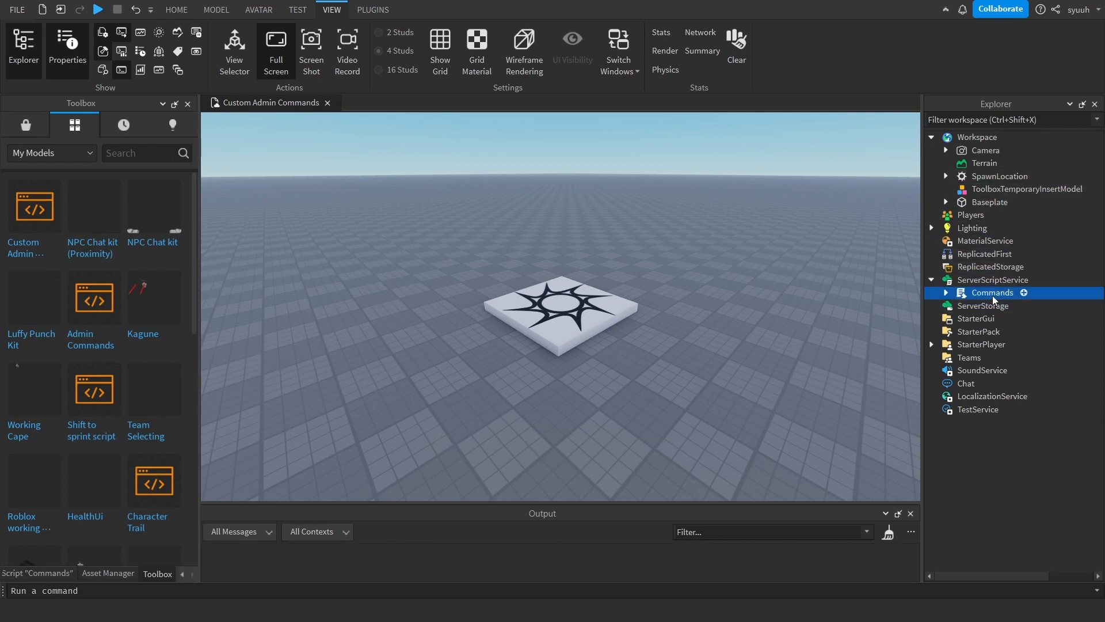
pyautogui.doubleClick(991, 292)
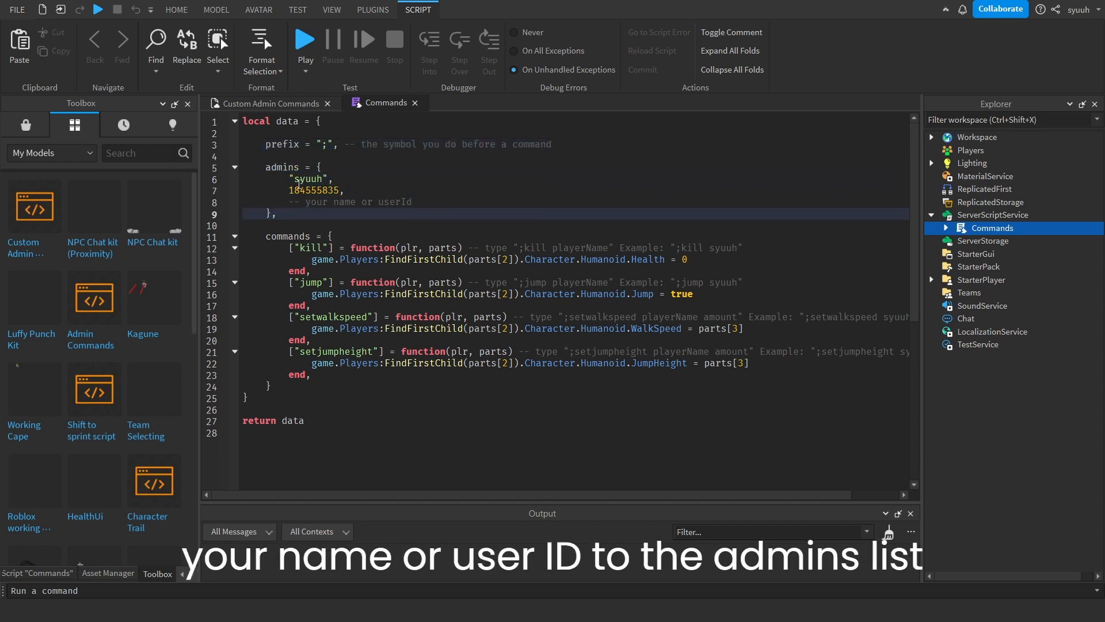
# Step: Close the Commands script, keeping it under ServerScriptService
pyautogui.click(315, 190)
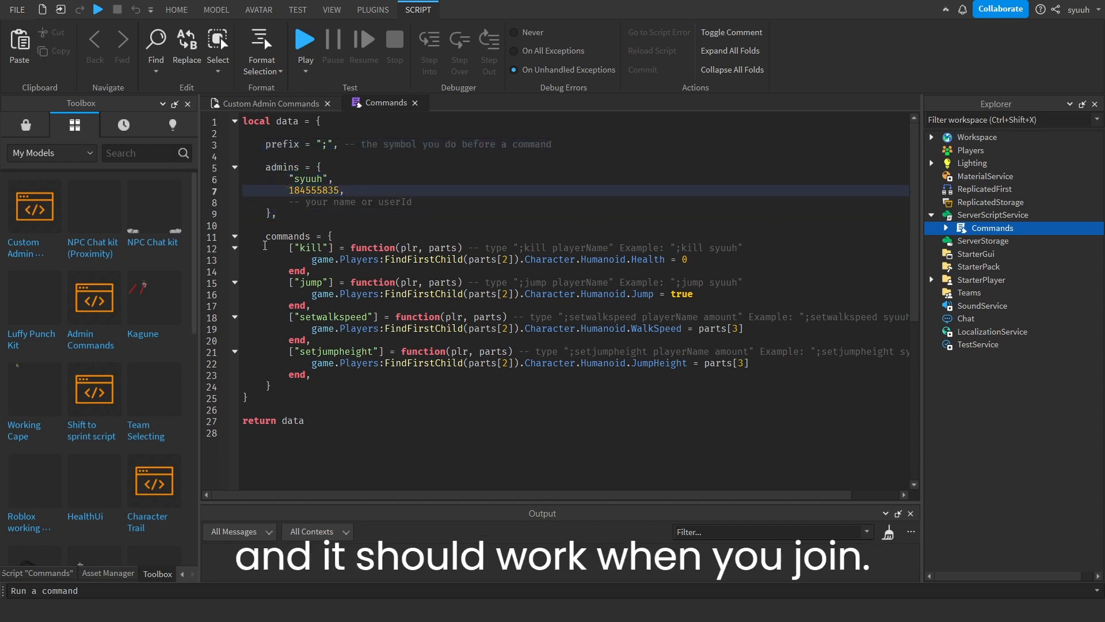
pyautogui.click(97, 9)
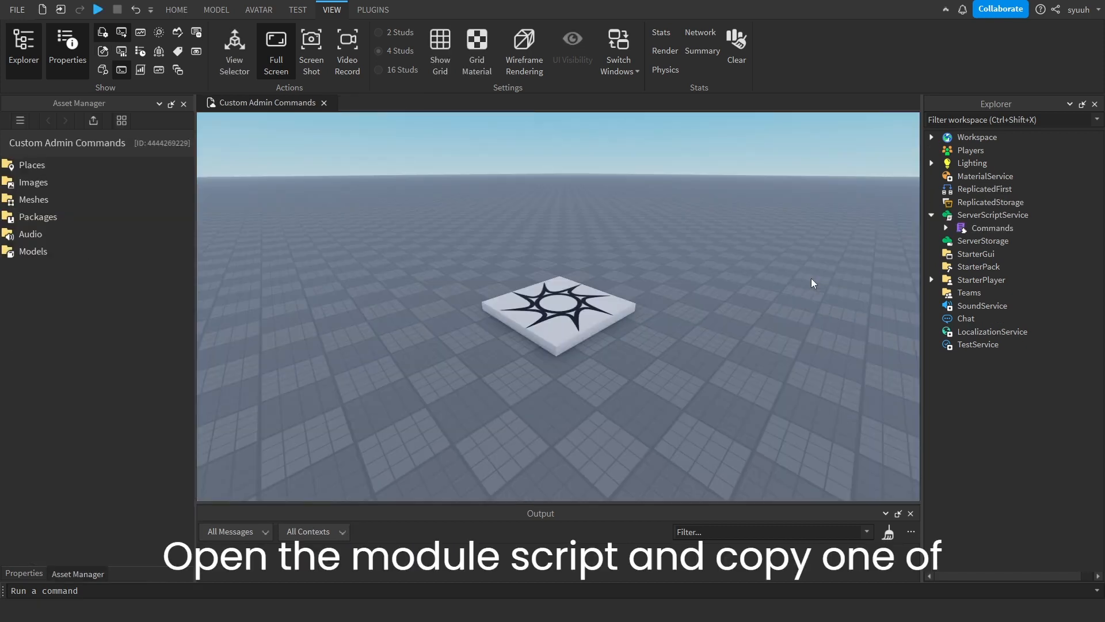
# Step: Add a 'teleport' command setting the named player's HumanoidRootPart.Position from parts
pyautogui.doubleClick(991, 227)
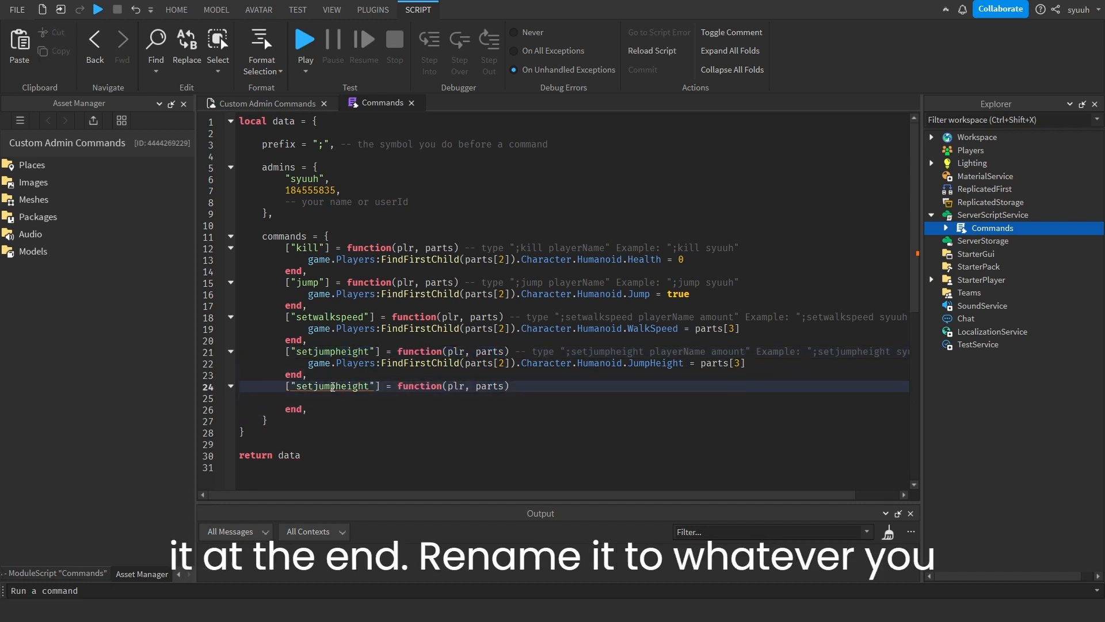
pyautogui.write('teleport')
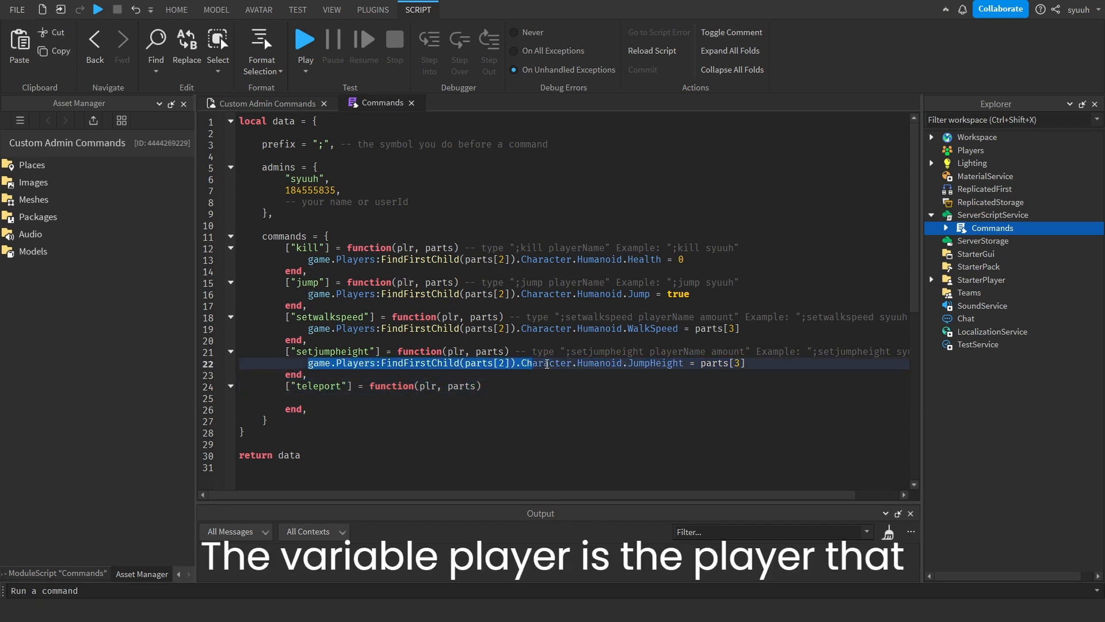
pyautogui.write('game.Players:FindFirstChild(parts[2]).Character.HumanoidRootPart.Position = Vector2')
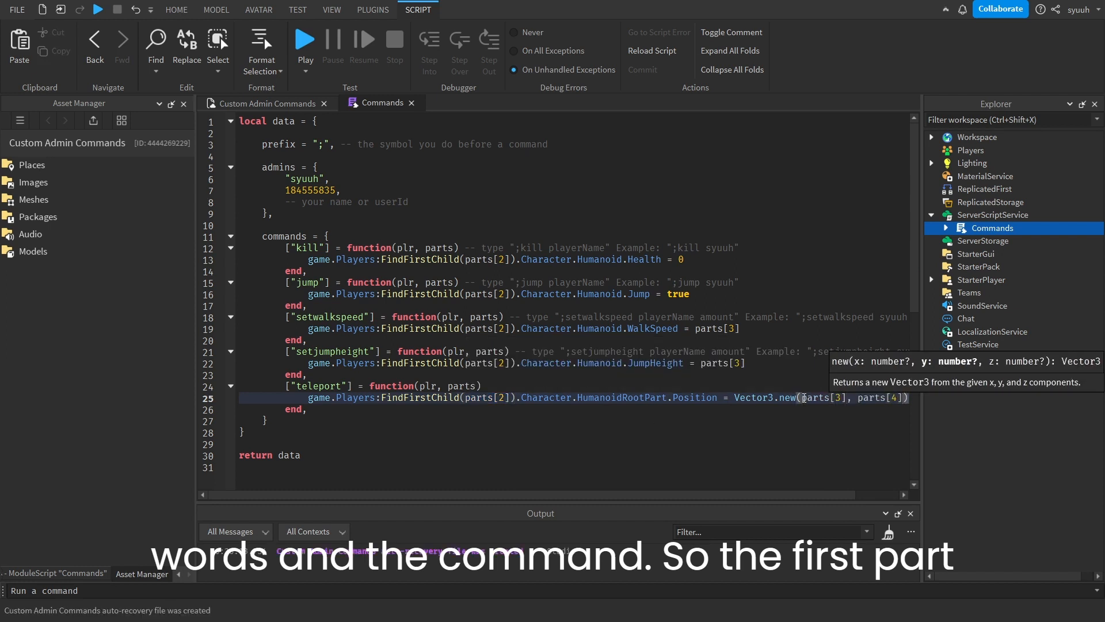
# Step: Add the usage comment '-- type ";teleport playerName x y z" Example'
pyautogui.write('-- type ";')
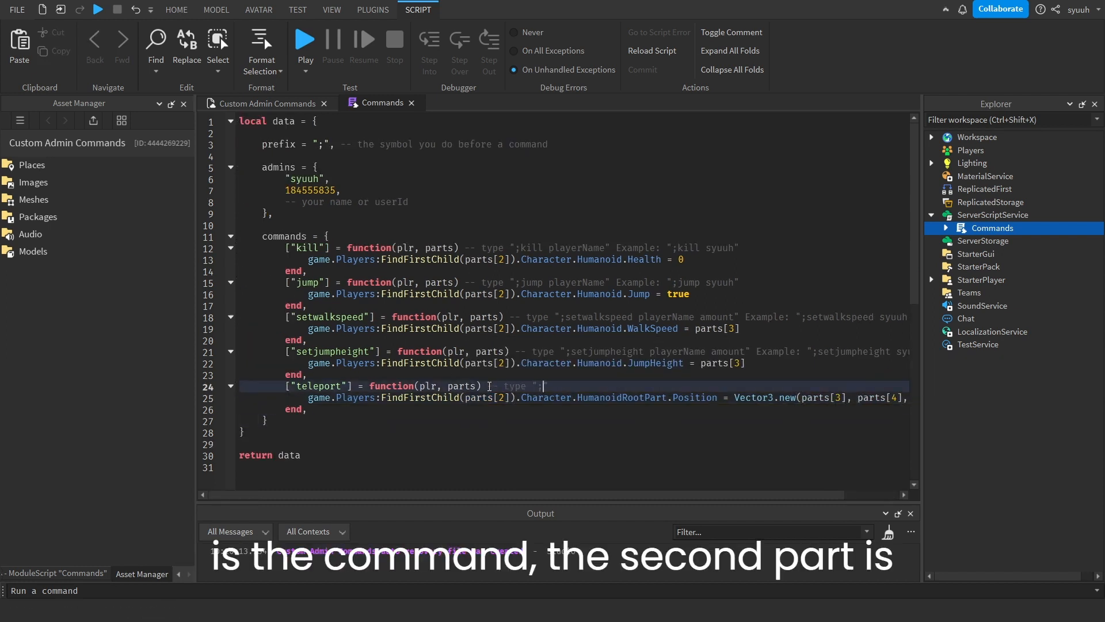
pyautogui.write('teleport playerName x y z" Example')
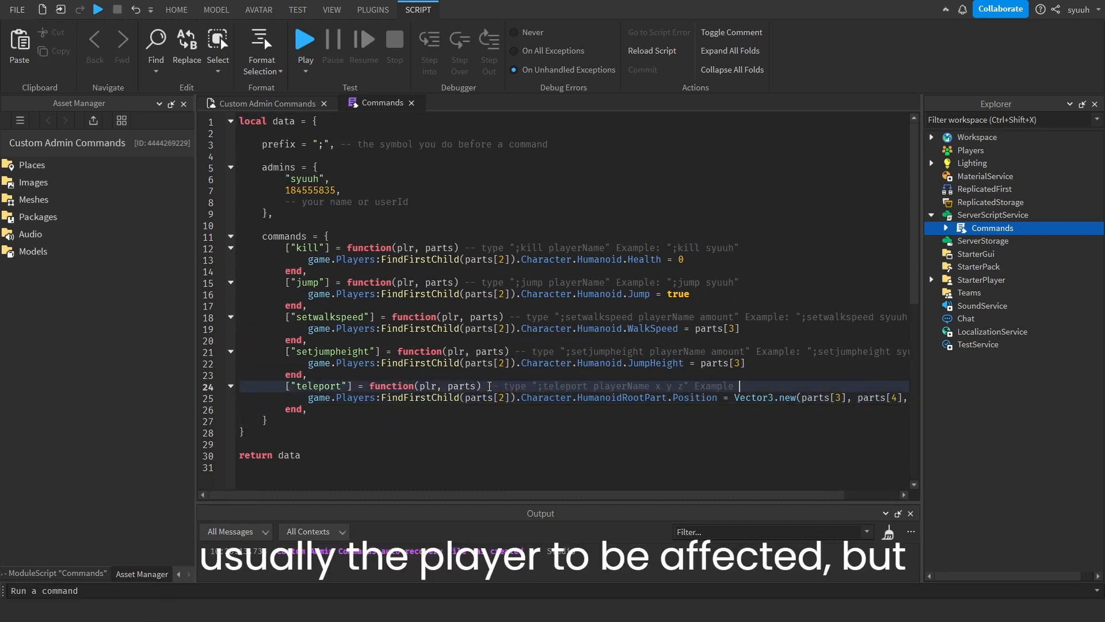